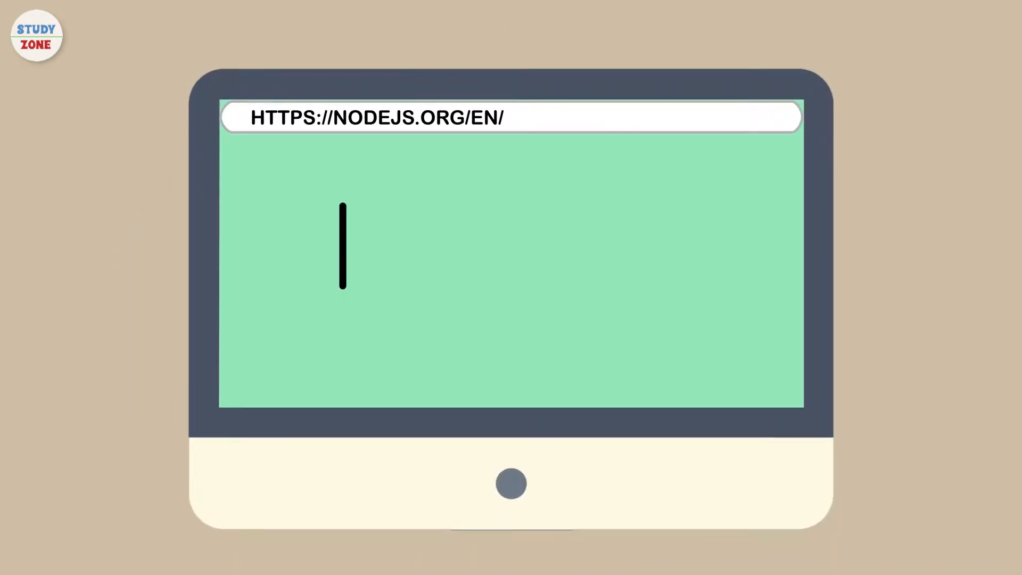
# Run git clone on github.com/SunilSyal/WebdriverIO-Boilerplate in the terminal.
pyautogui.write('no')
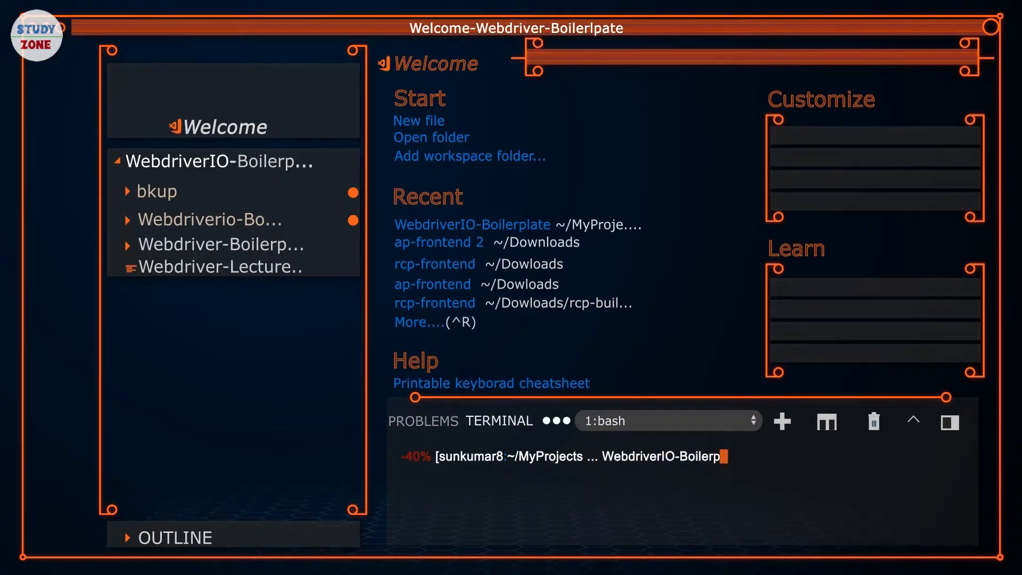
pyautogui.write('git clone https://gith')
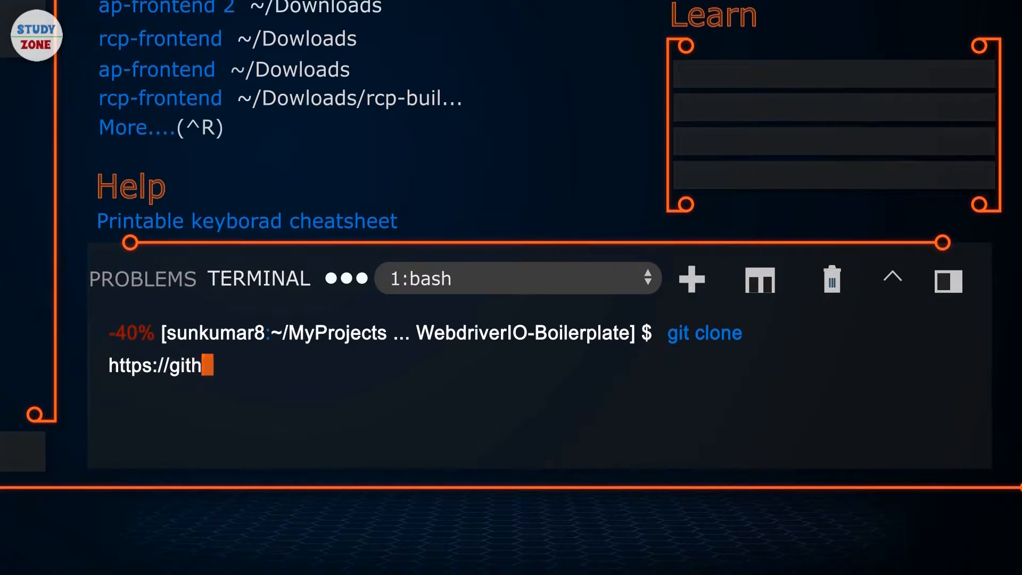
pyautogui.write('ub.com/SunilSyal/WebdriverIO-Boiler')
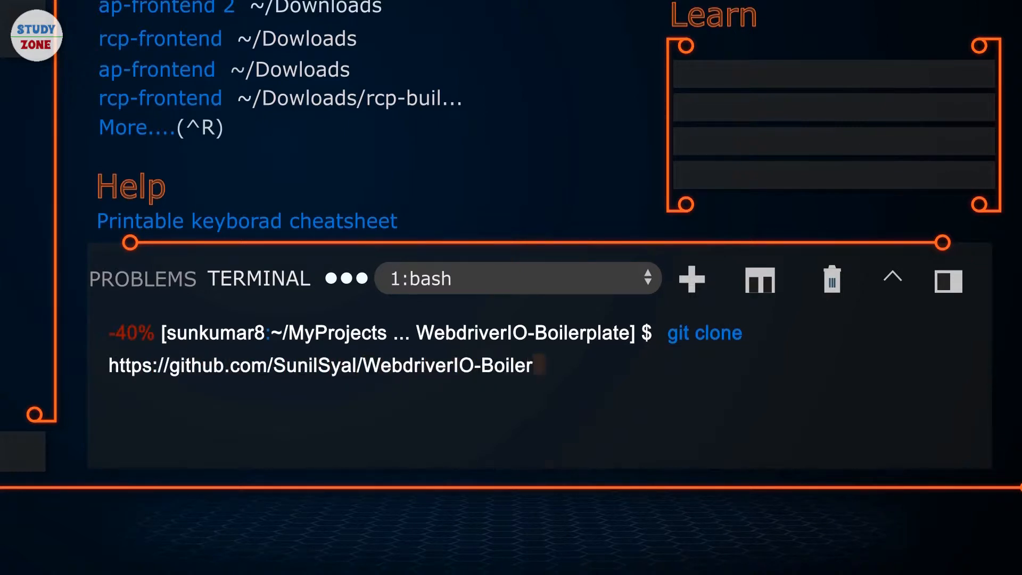
pyautogui.press('Return')
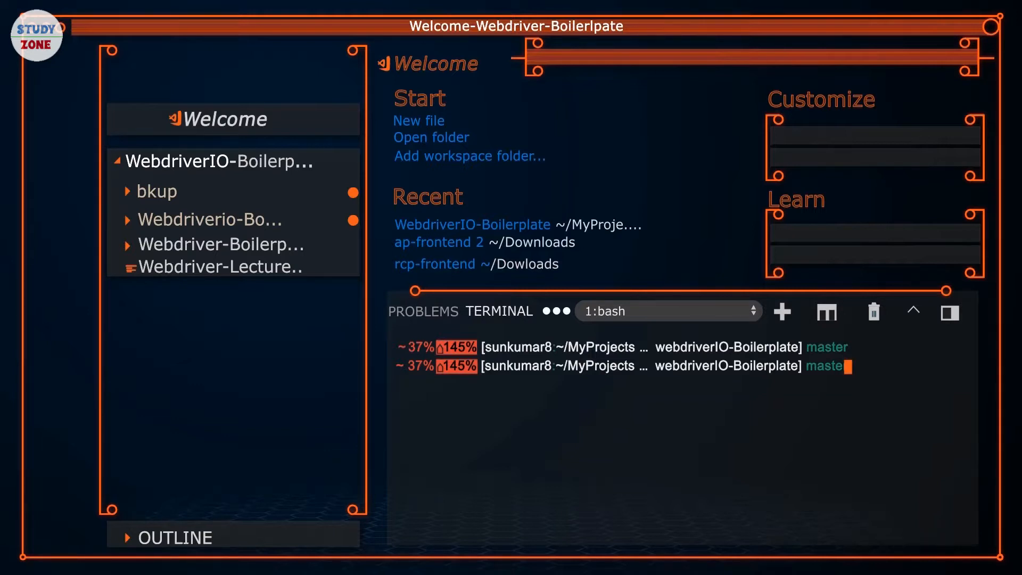
# Run npm install for the cloned WebdriverIO-Boilerplate project.
pyautogui.write('npm')
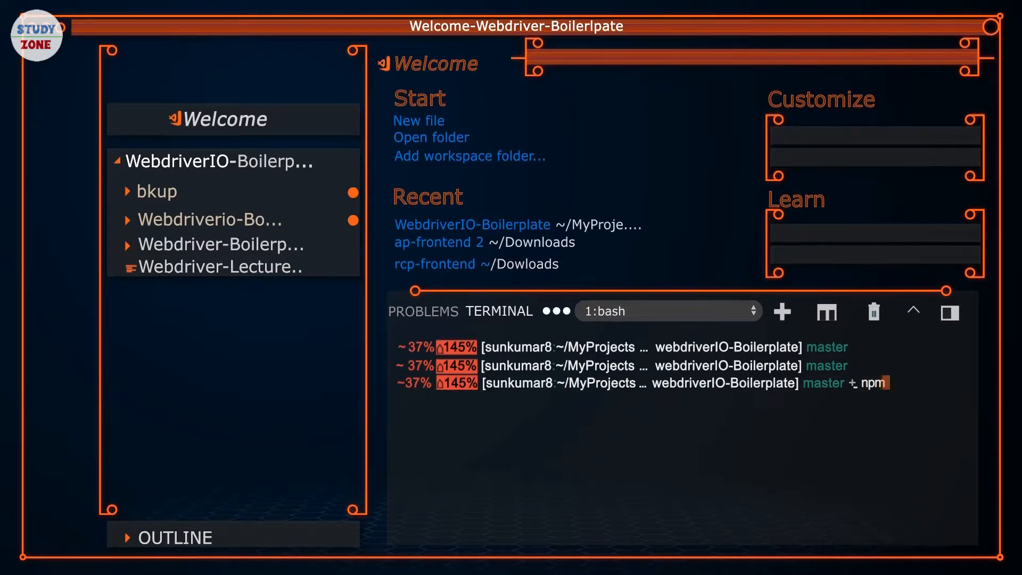
pyautogui.write('install')
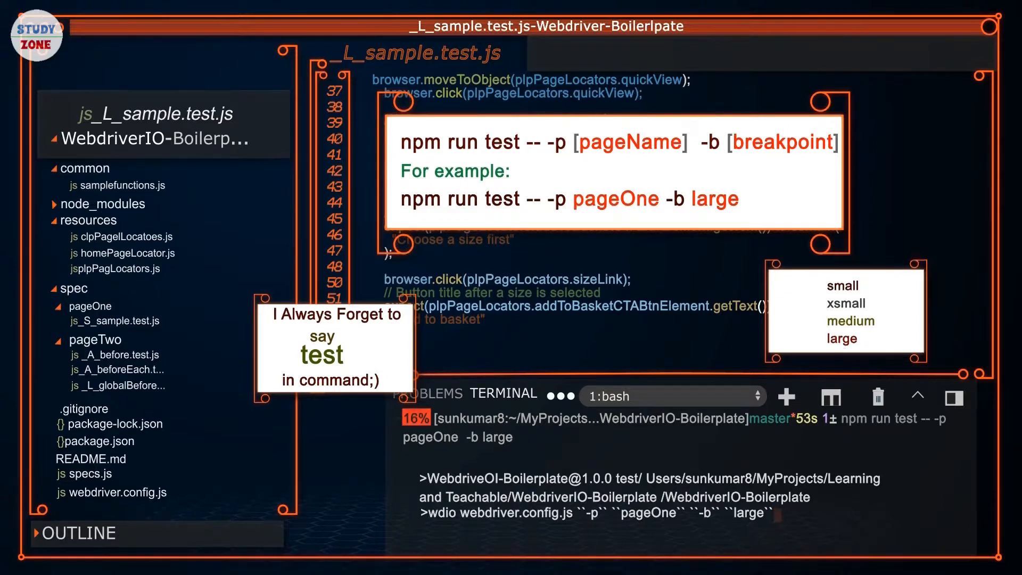
# View specs.js, then open webdriver.config.js and scroll through its settings.
pyautogui.click(88, 474)
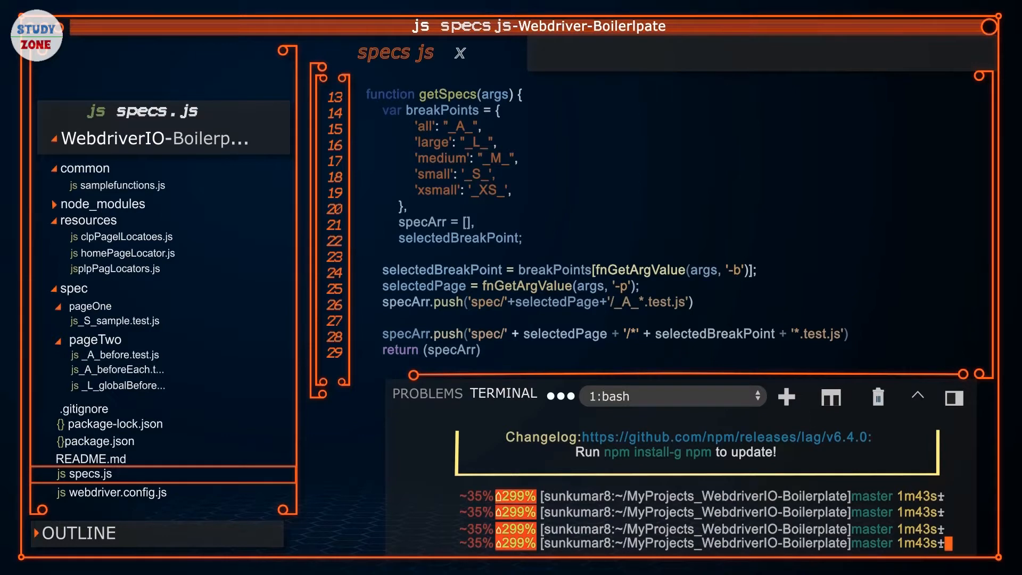
pyautogui.click(116, 492)
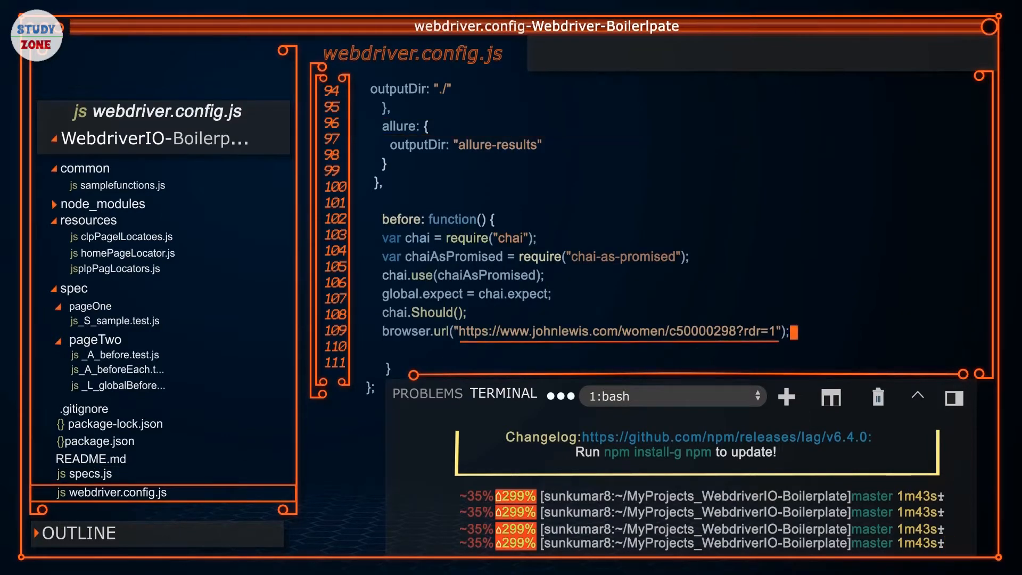
pyautogui.scroll(3)
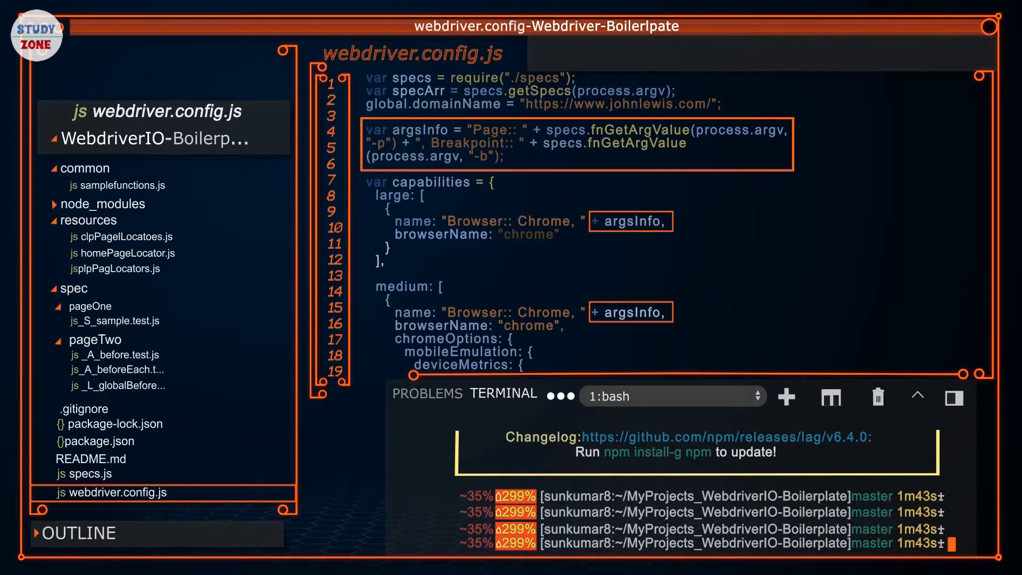
pyautogui.scroll(-3)
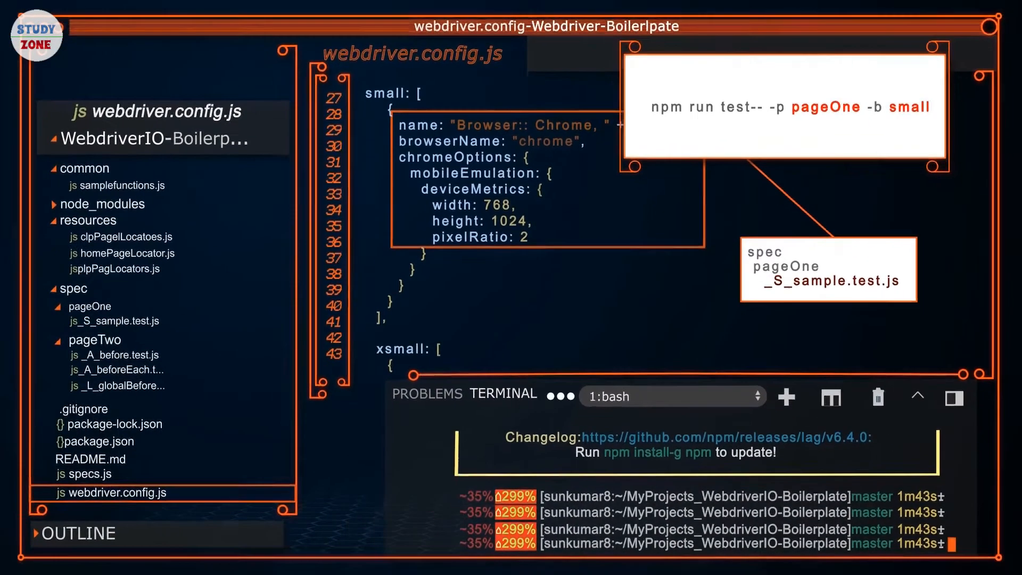
pyautogui.click(117, 320)
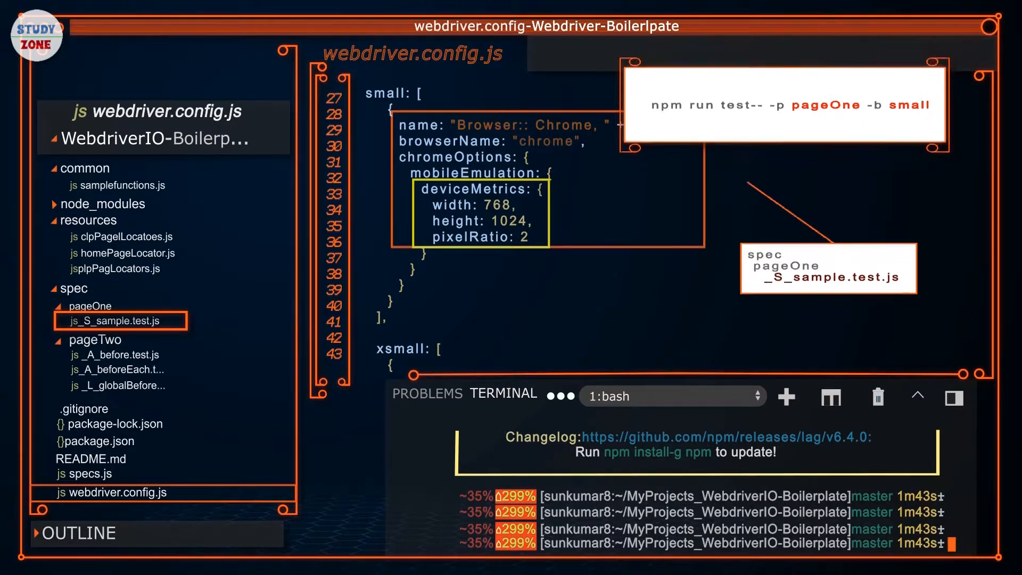
pyautogui.scroll(3)
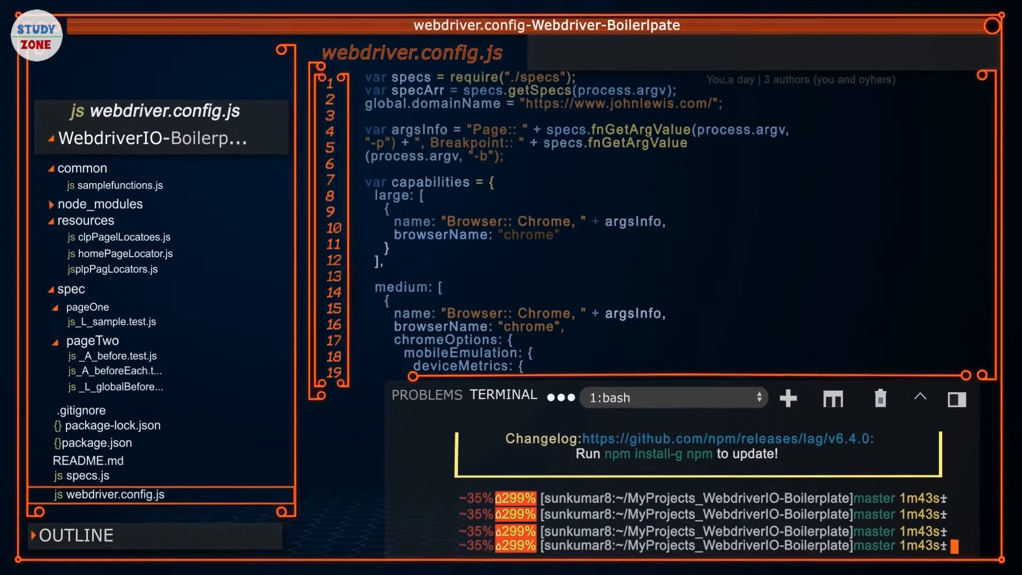
pyautogui.scroll(-3)
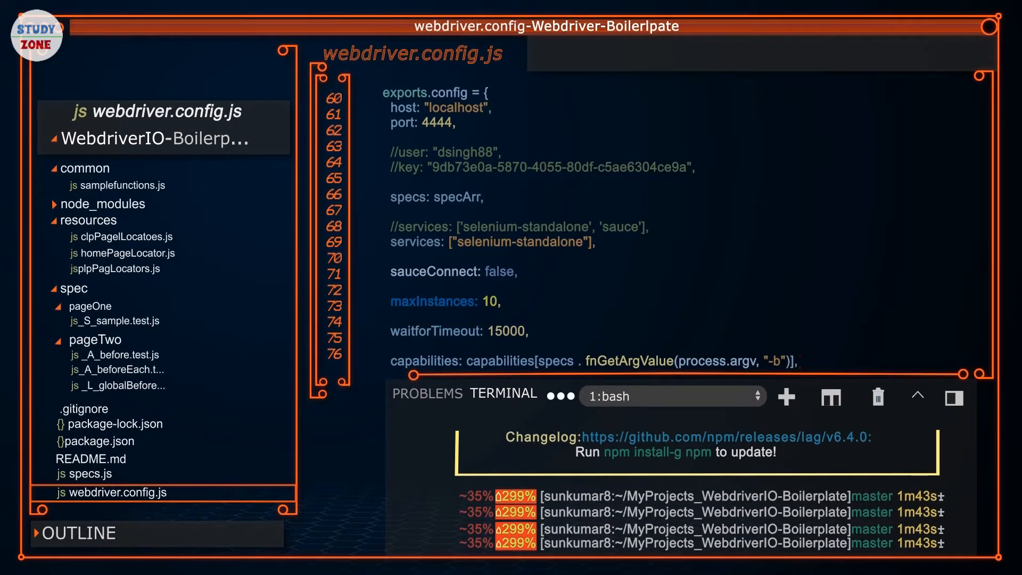
pyautogui.click(801, 361)
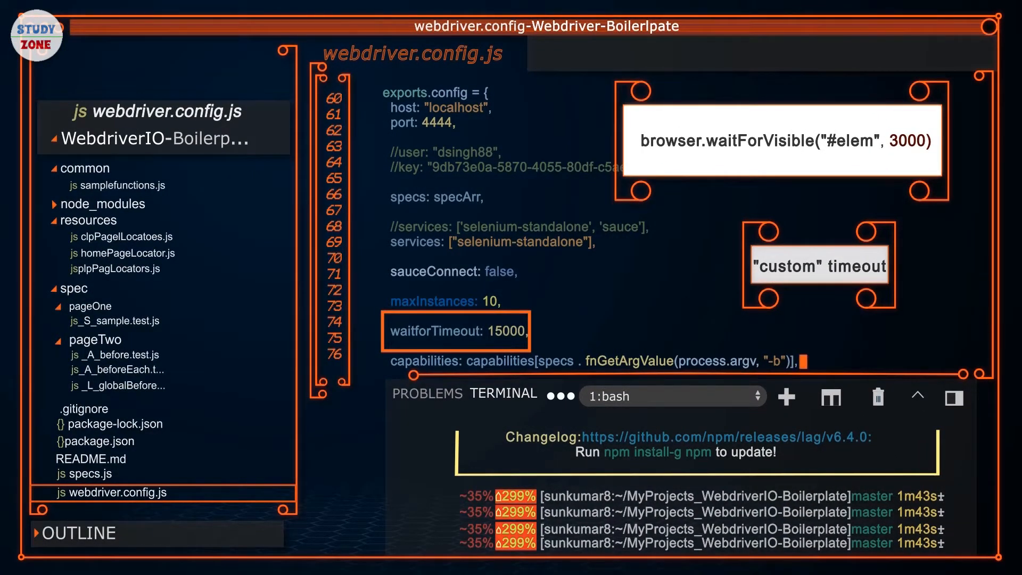
pyautogui.scroll(-3)
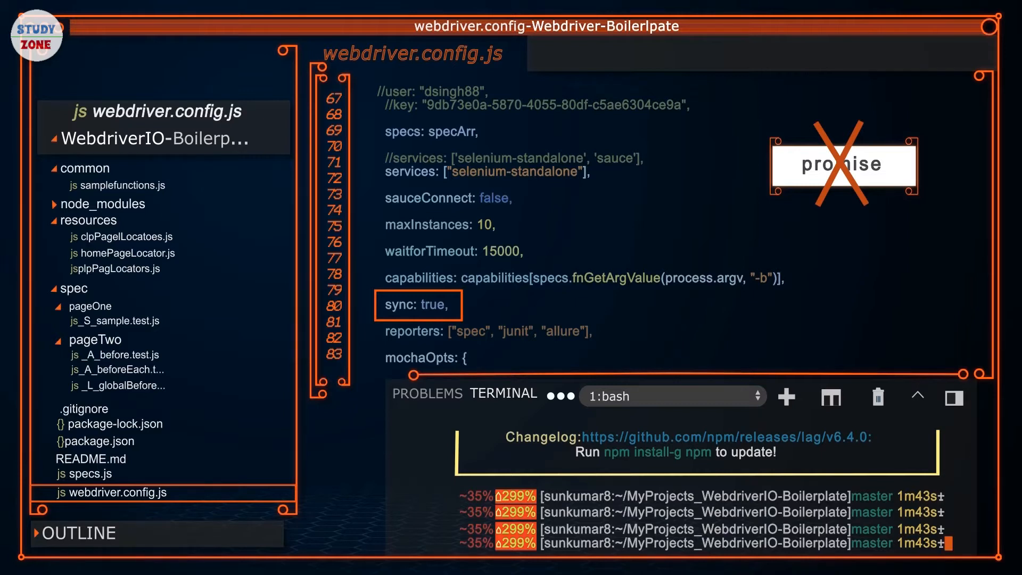
pyautogui.click(472, 358)
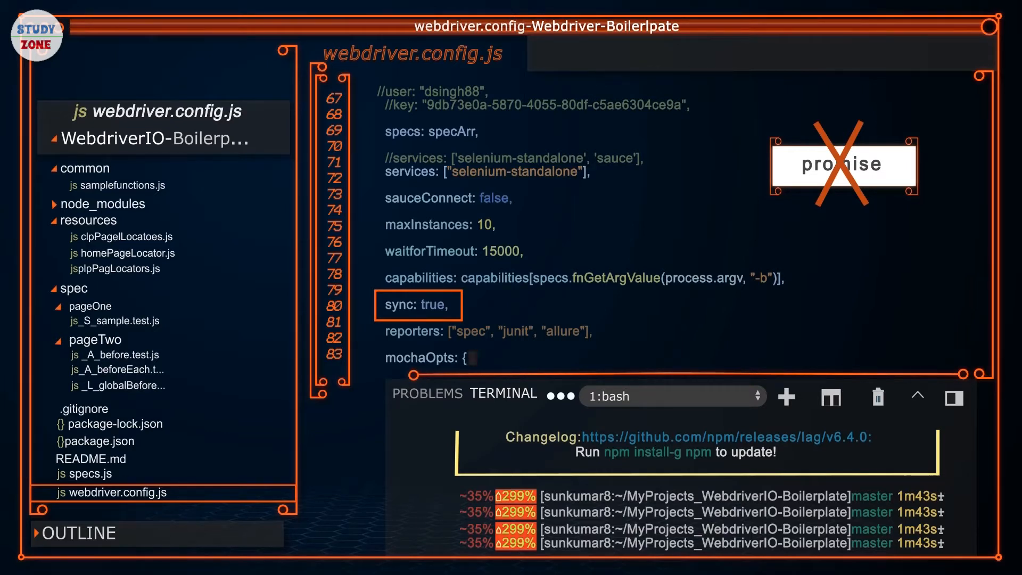
pyautogui.scroll(-3)
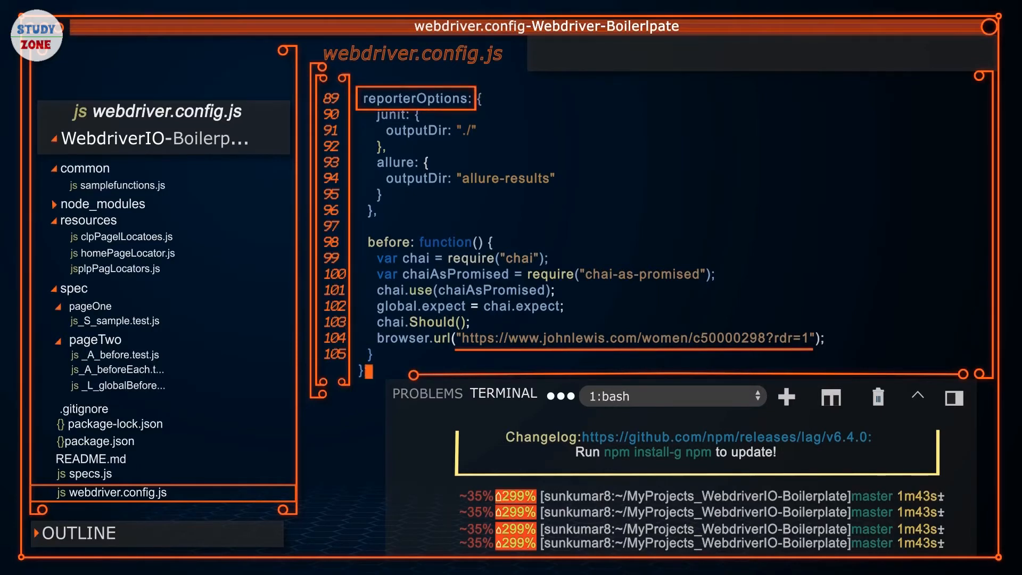